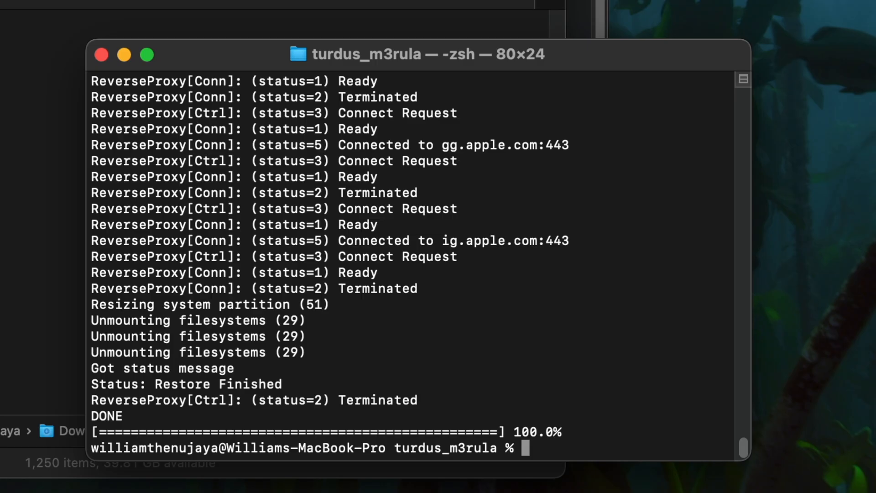
Enter the ./bin/turdusra1n command at the zsh prompt to tether-boot the restored iPhone
type("./bin/")
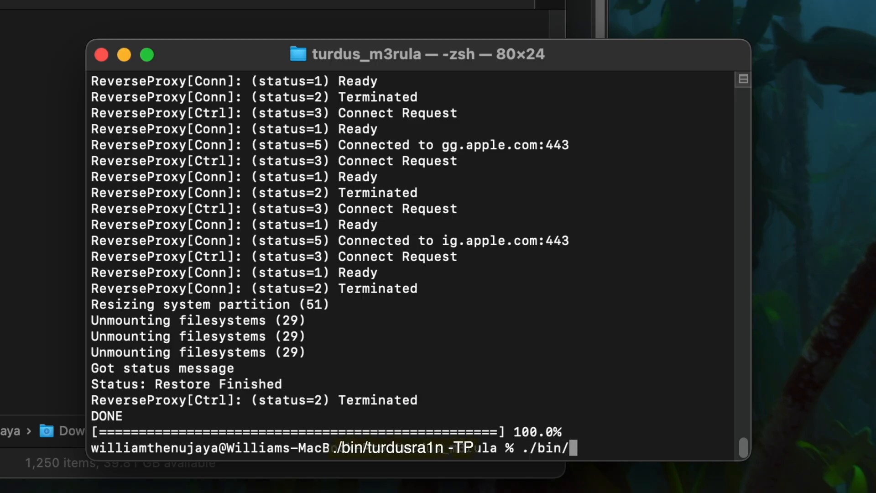
type("turdusra1n -")
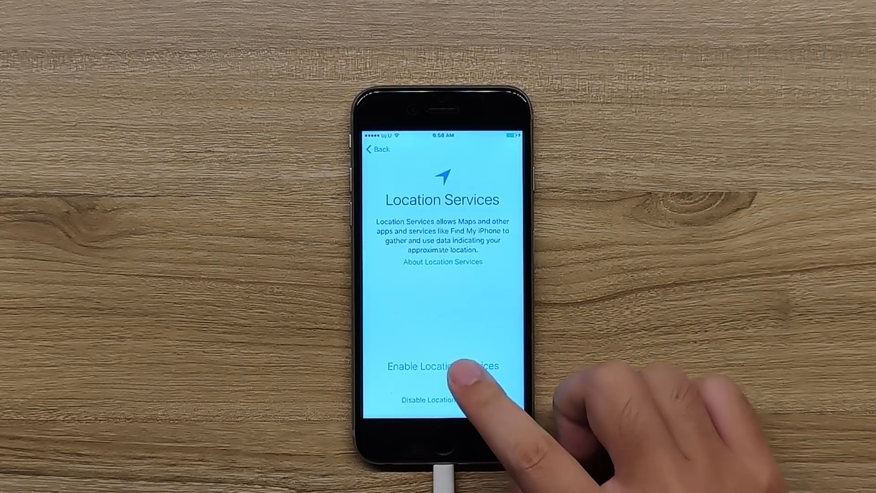
Enable Location Services in the iOS Setup Assistant
left_click(443, 366)
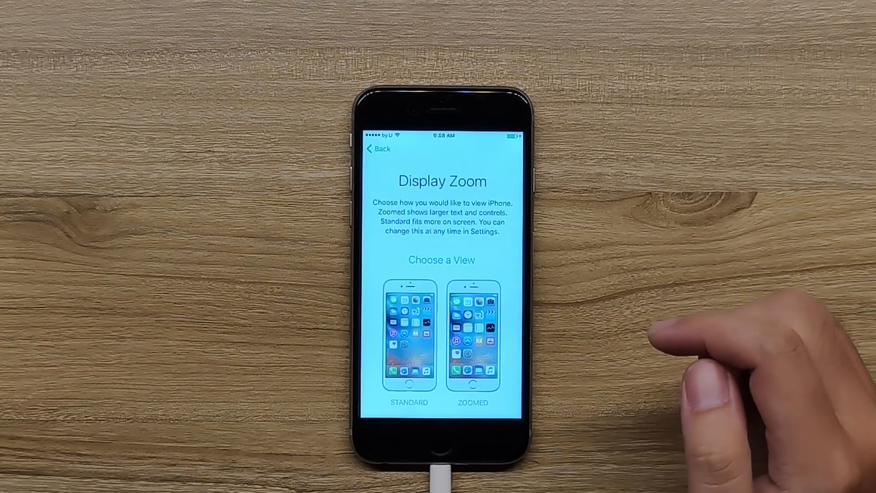
mouse_move(698, 363)
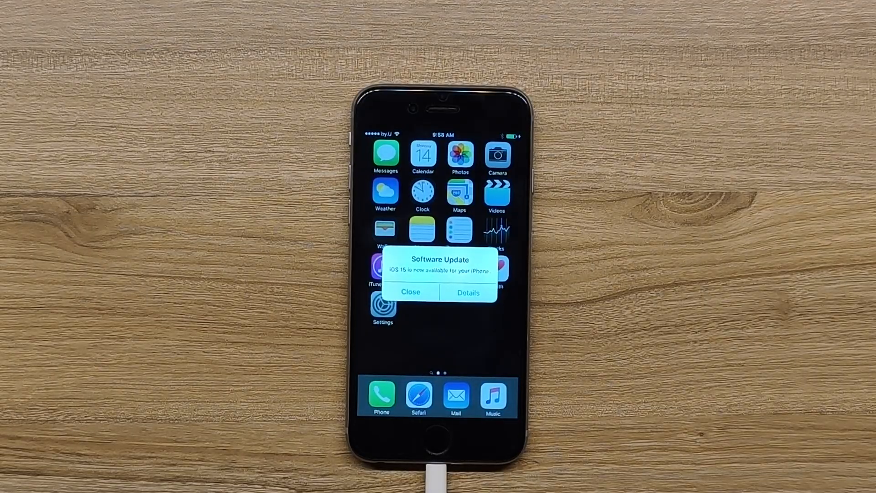
Dismiss the iOS 15 update alert and scroll Settings toward General to reach About
left_click(410, 292)
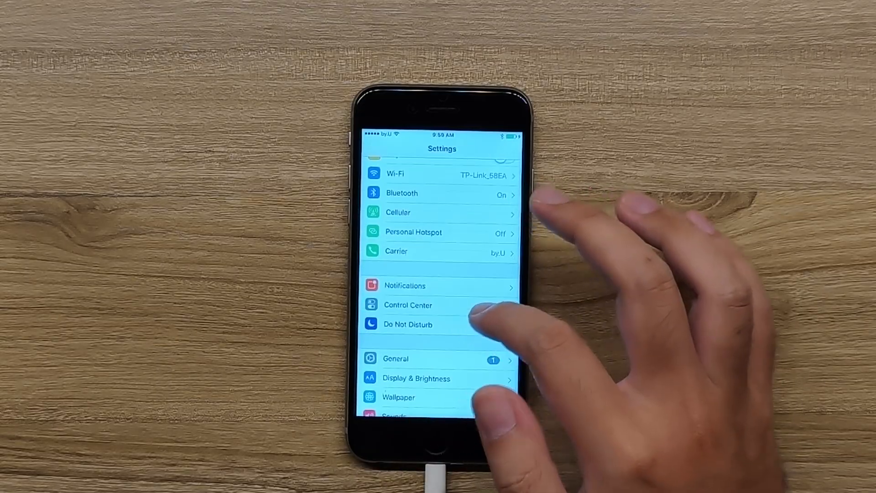
scroll("up", 3)
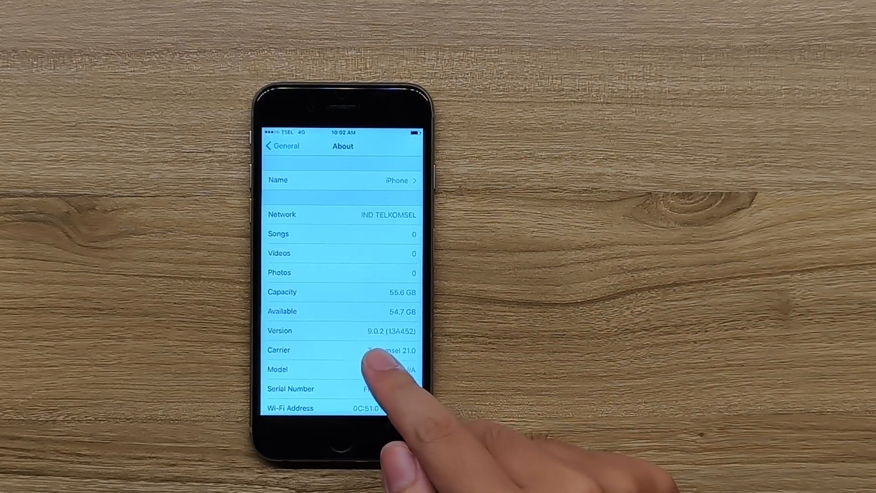
mouse_move(380, 379)
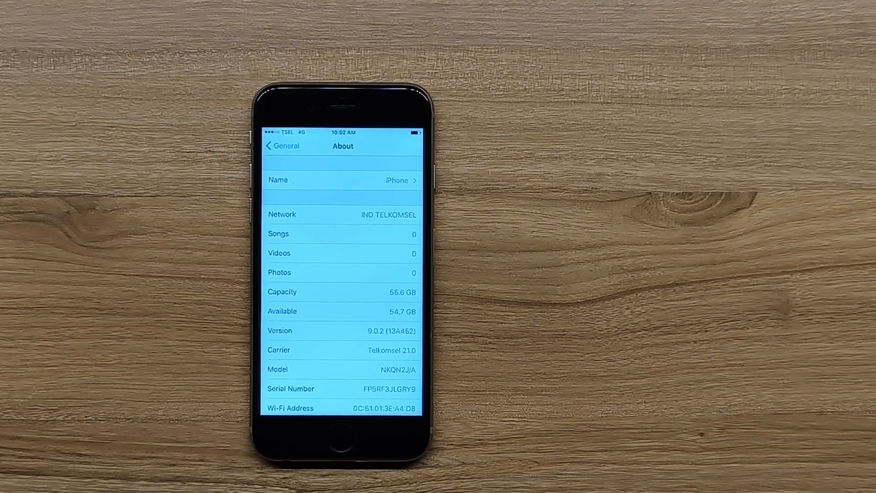